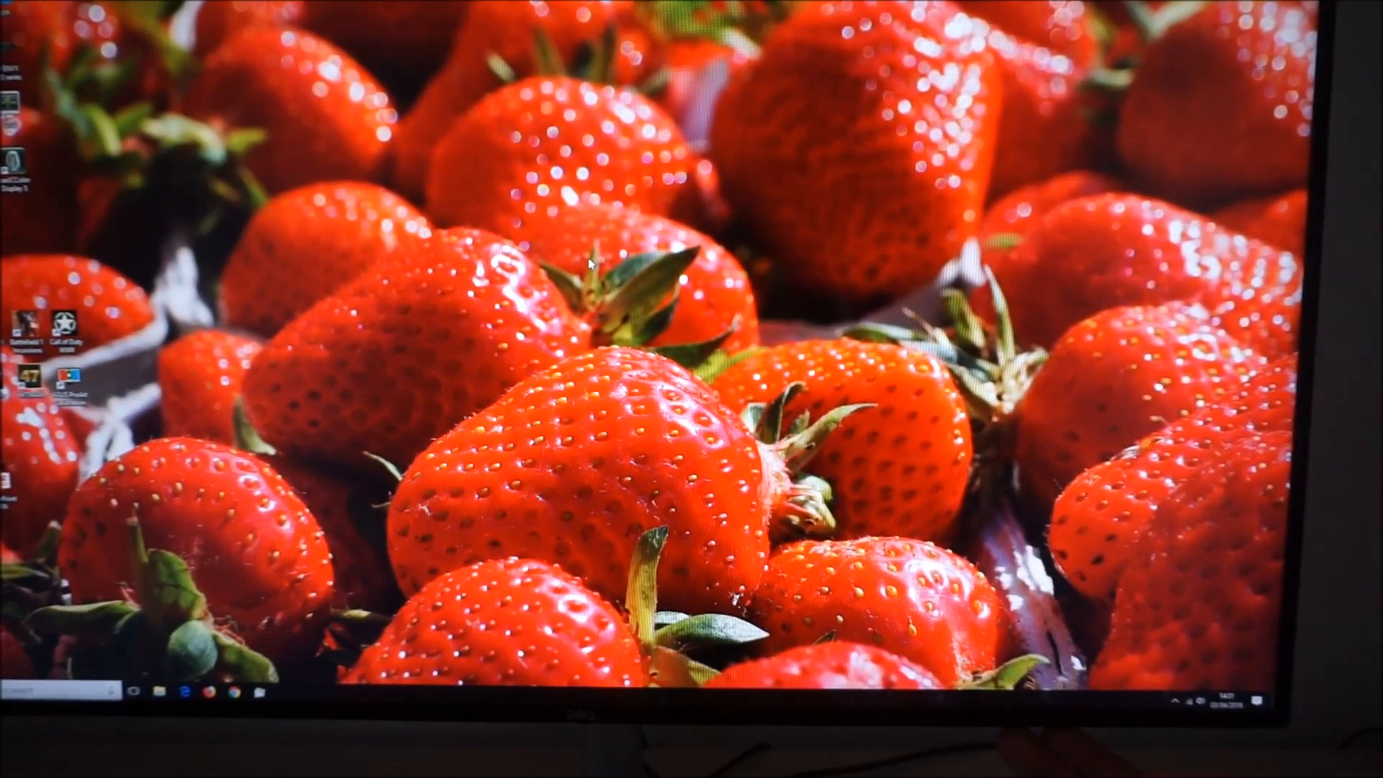
Step: Open the monitor OSD and view Input Source, with HDMI1 active and Auto Select on
click(1030, 676)
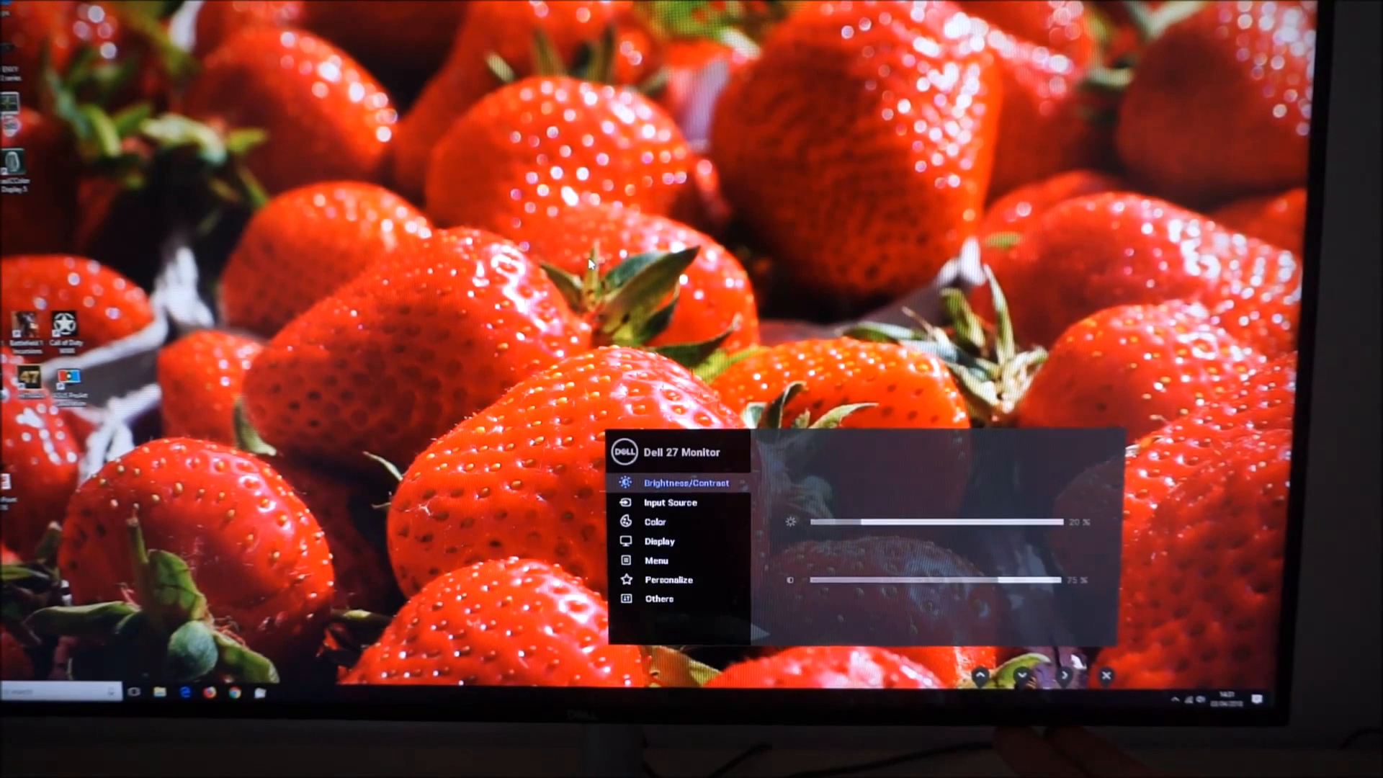
click(671, 503)
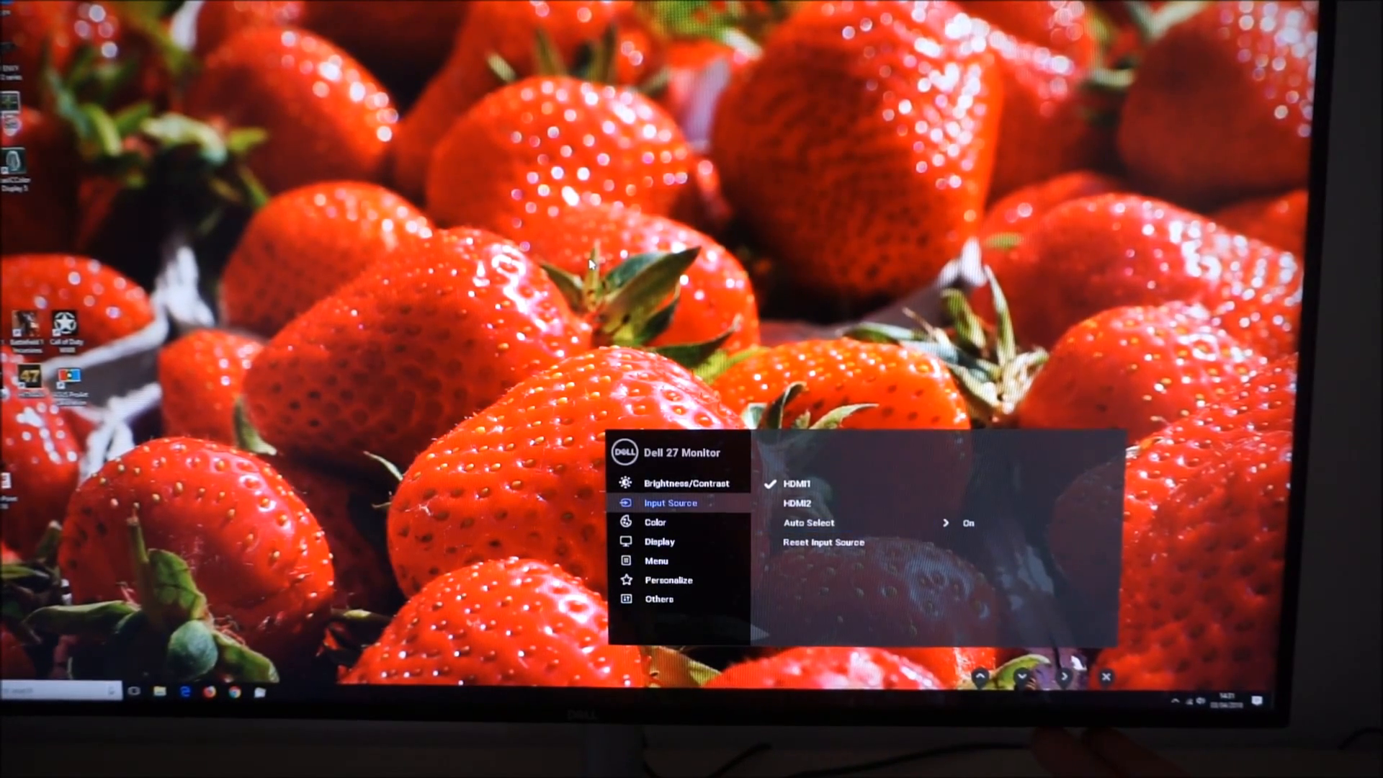
Step: View the Color menu: Custom Color preset and RGB input color format
click(655, 522)
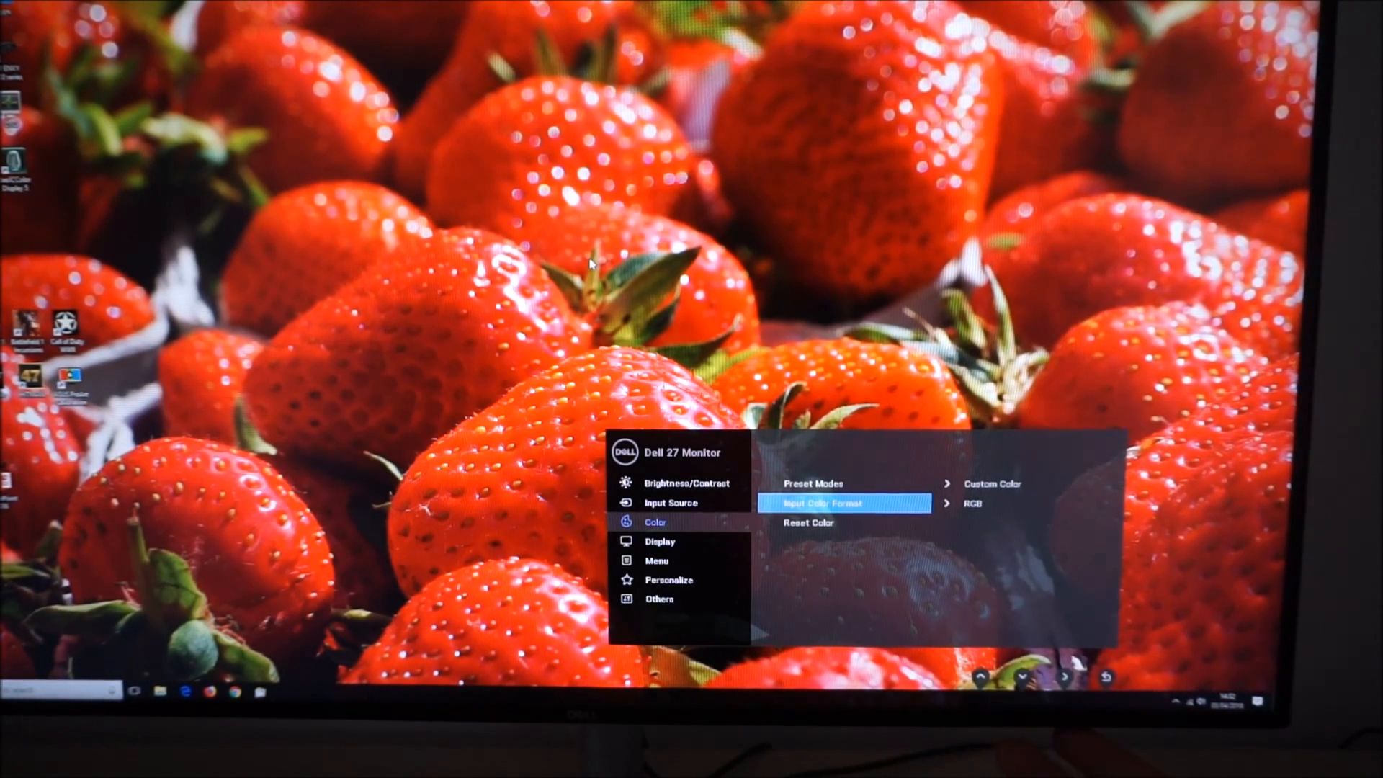
Step: Enter Display settings and adjust Sharpness, leaving it at 50
click(660, 541)
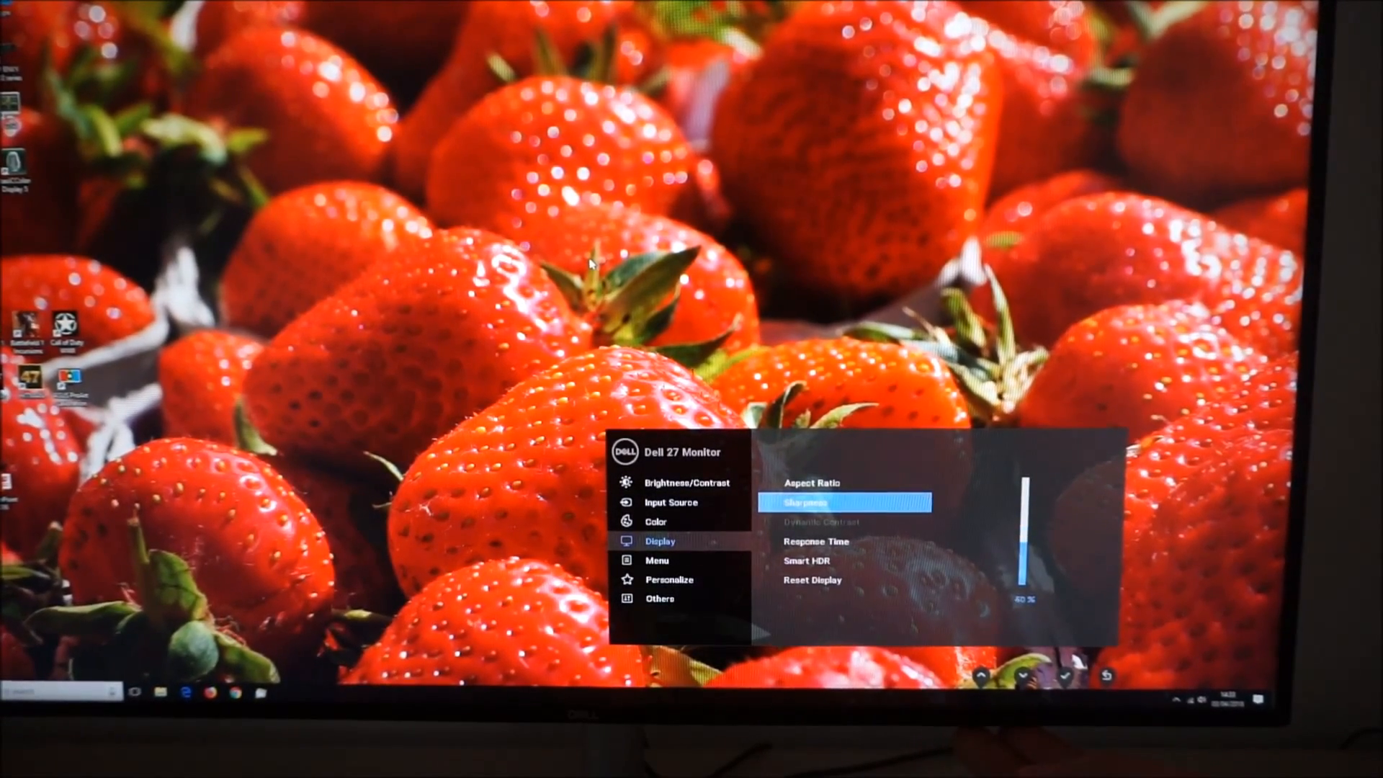
click(980, 675)
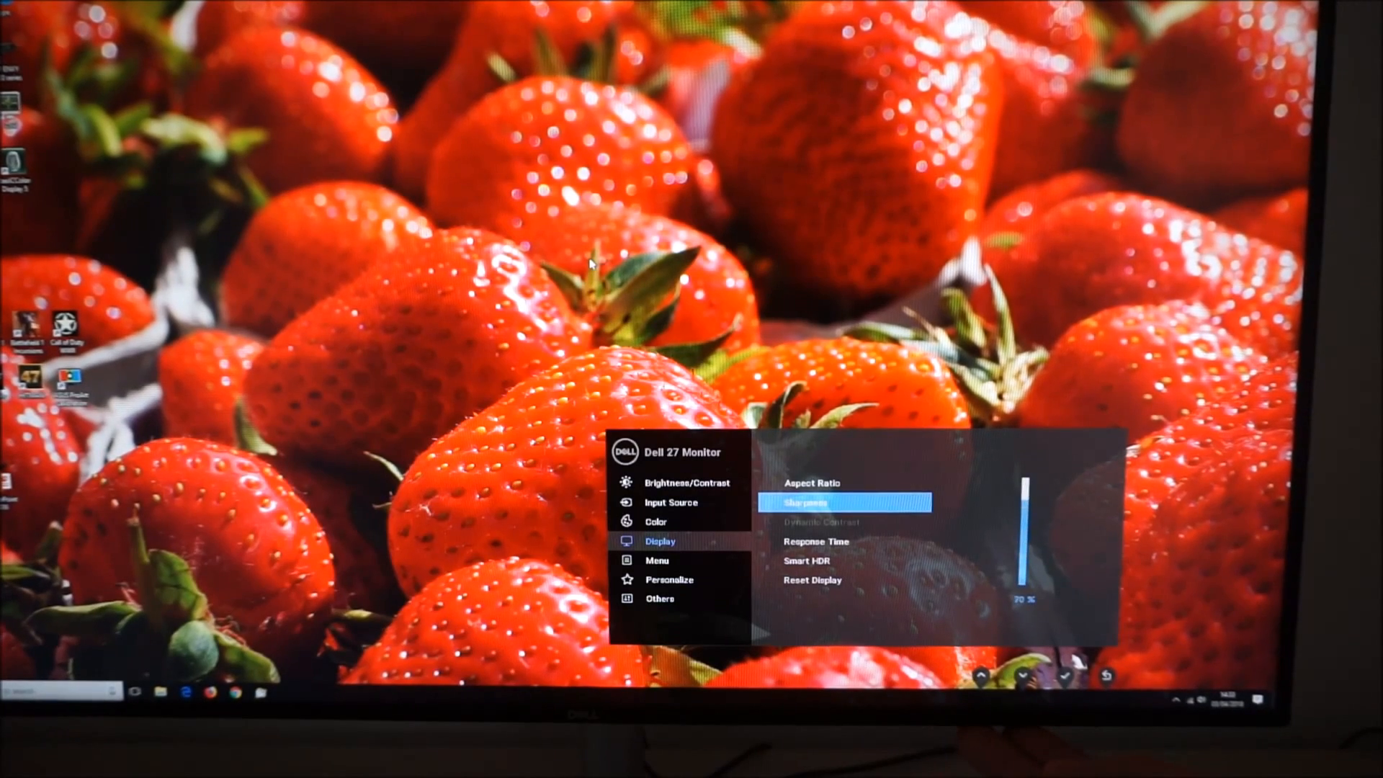
click(982, 675)
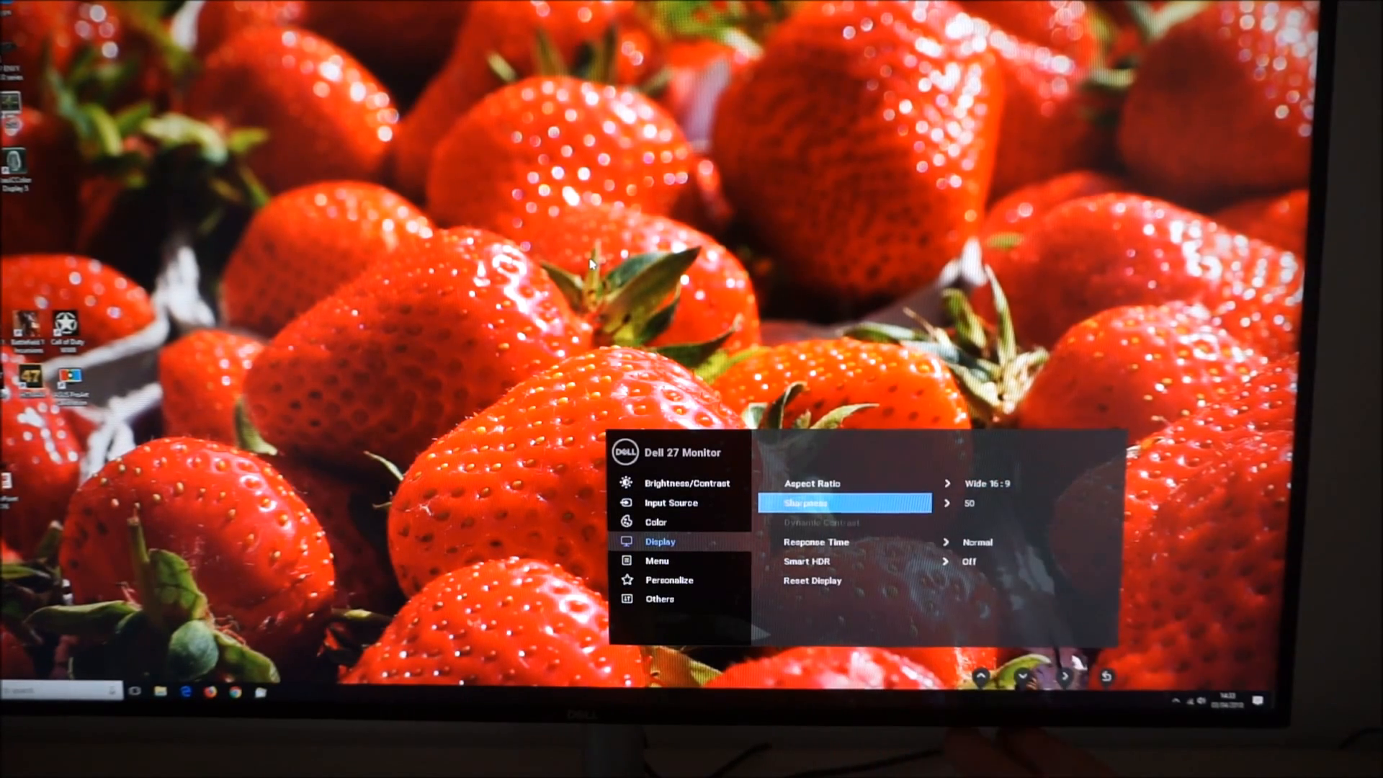
Step: Step through Display options to Smart HDR, then view Menu settings (English, transparency 20, timer 60 s)
click(816, 542)
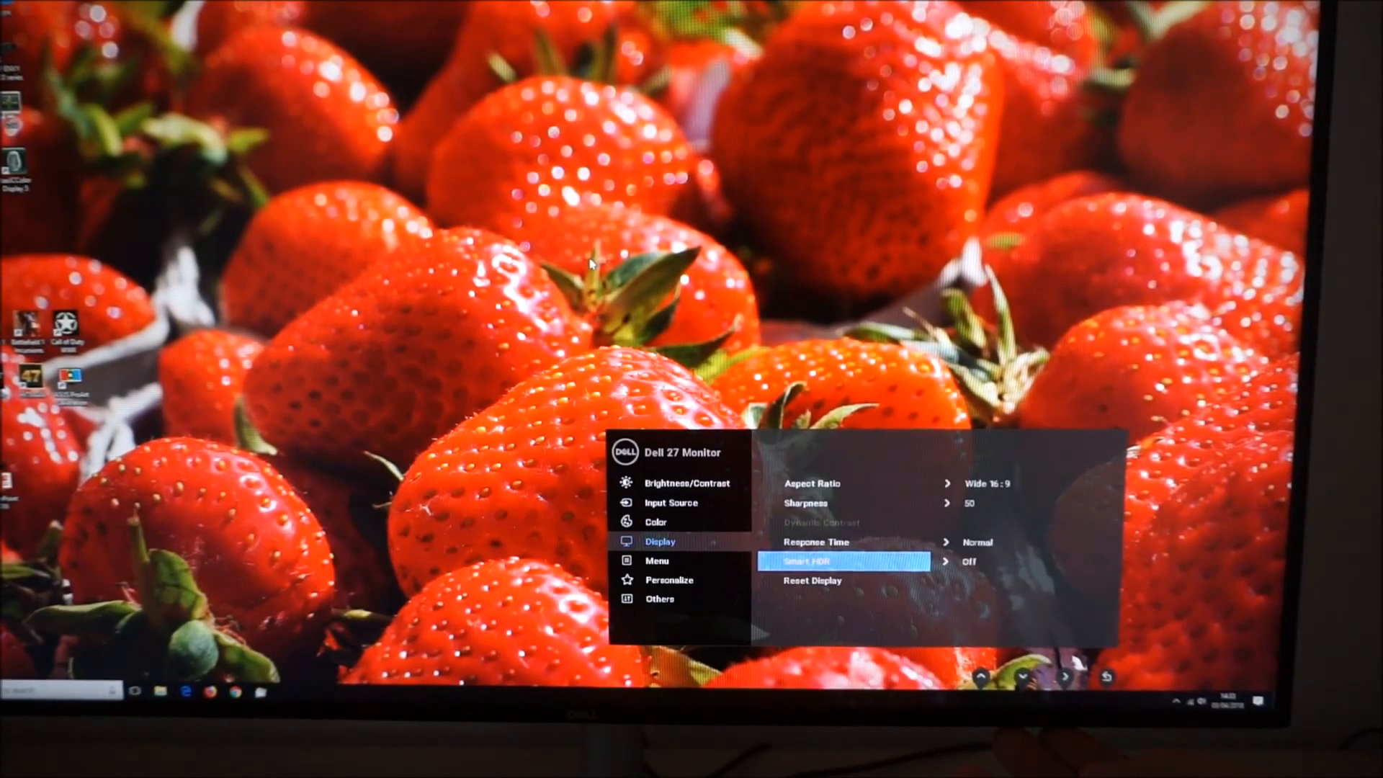
click(843, 561)
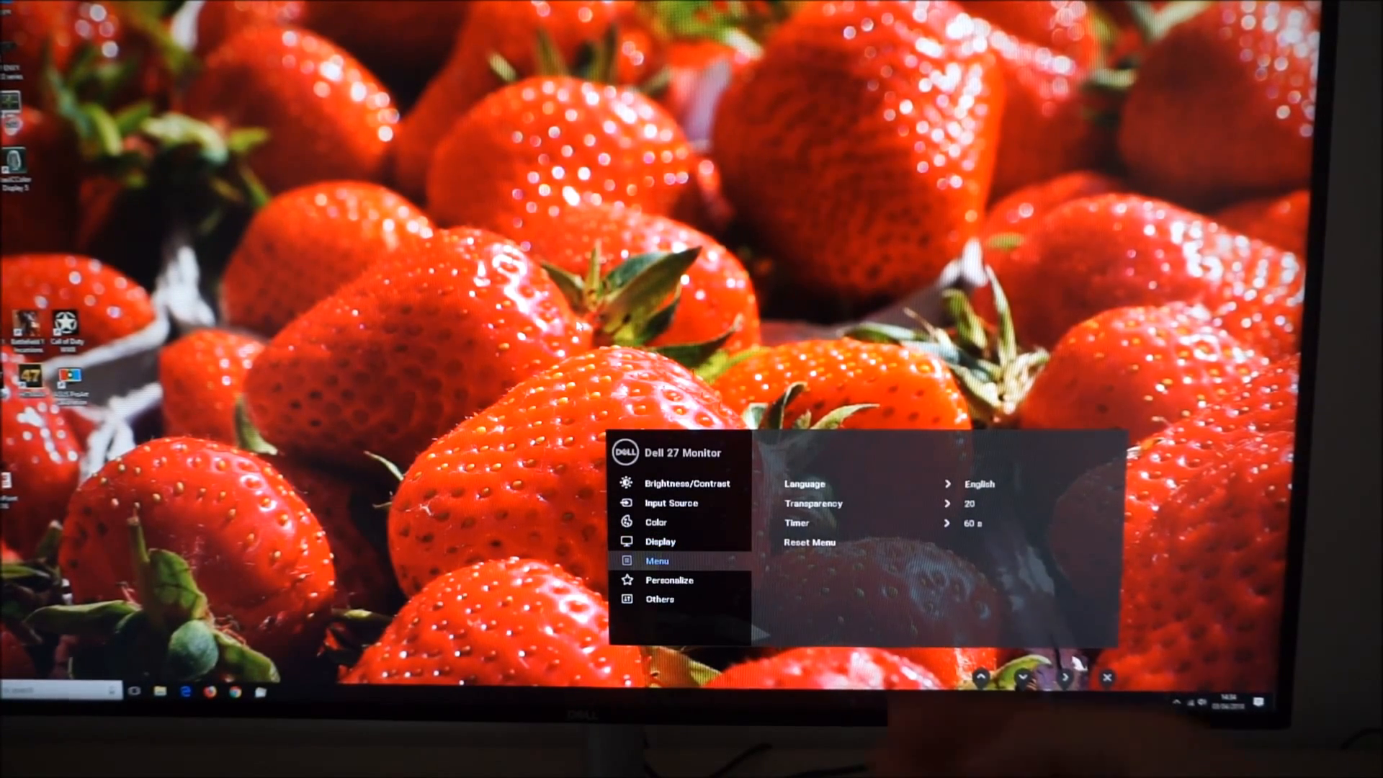
Step: Move through the Menu options down to the Timer, still at 60 s
click(805, 483)
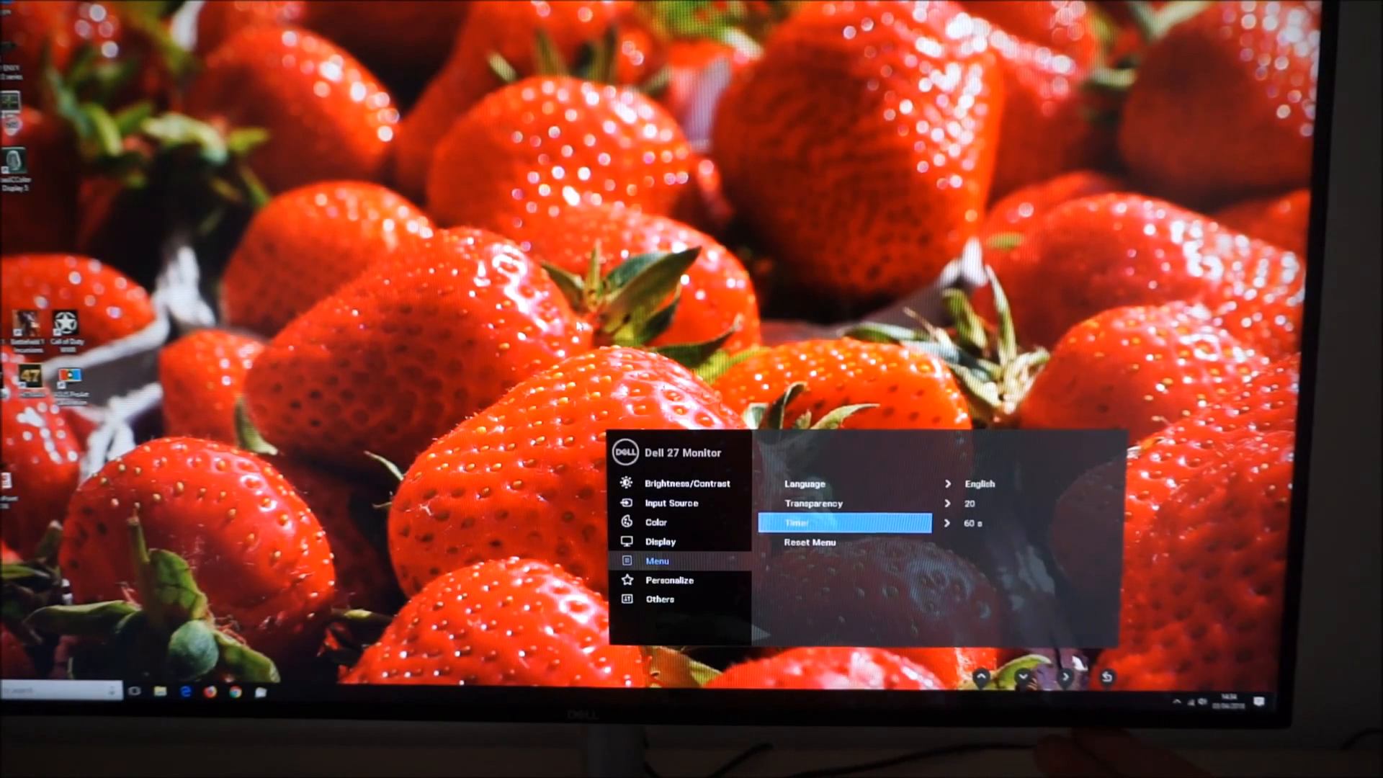
Step: Enter Personalize and set Shortcut Key 1 to Custom Color and Shortcut Key 2 to ComfortView
click(670, 579)
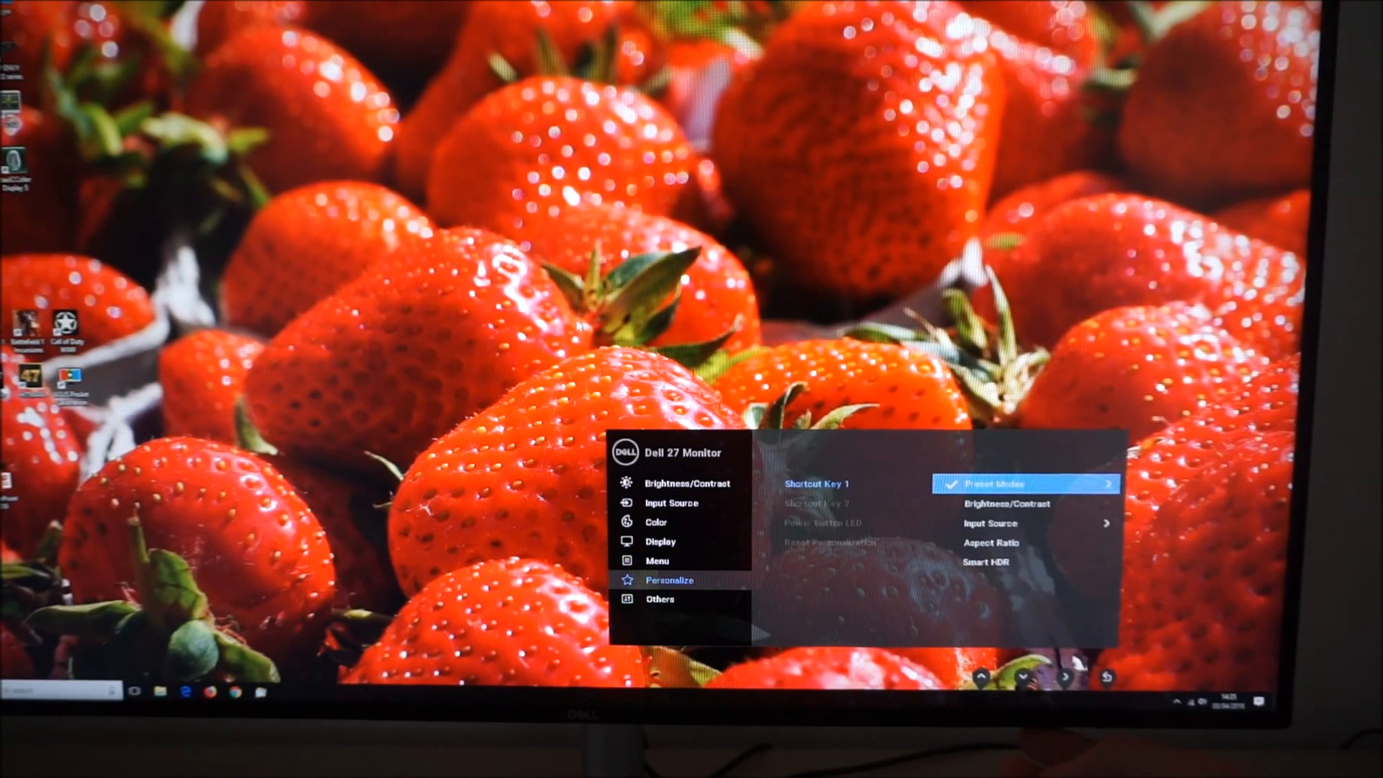
click(1015, 484)
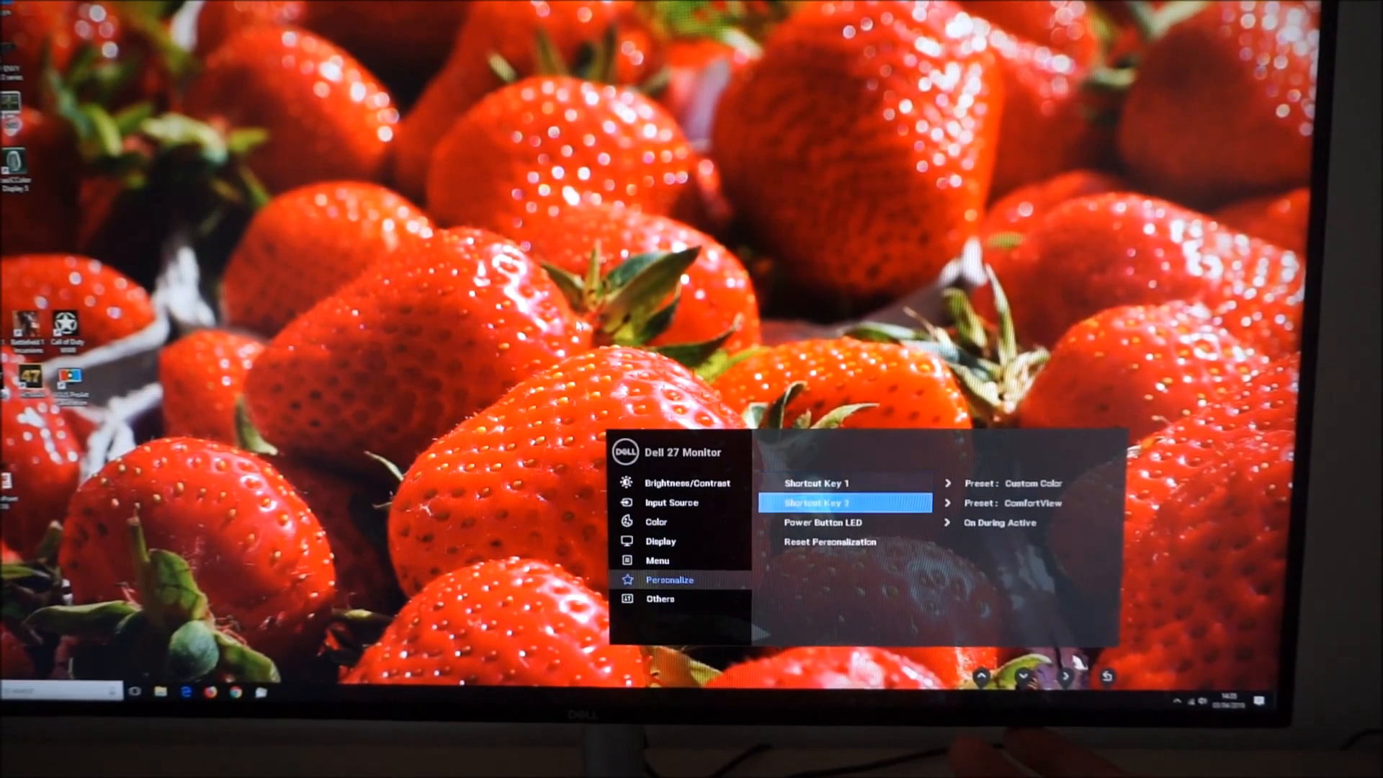
Step: Move to Power Button LED, then view Others: DDC/CI on, LCD Conditioning off, firmware M3T101
click(823, 522)
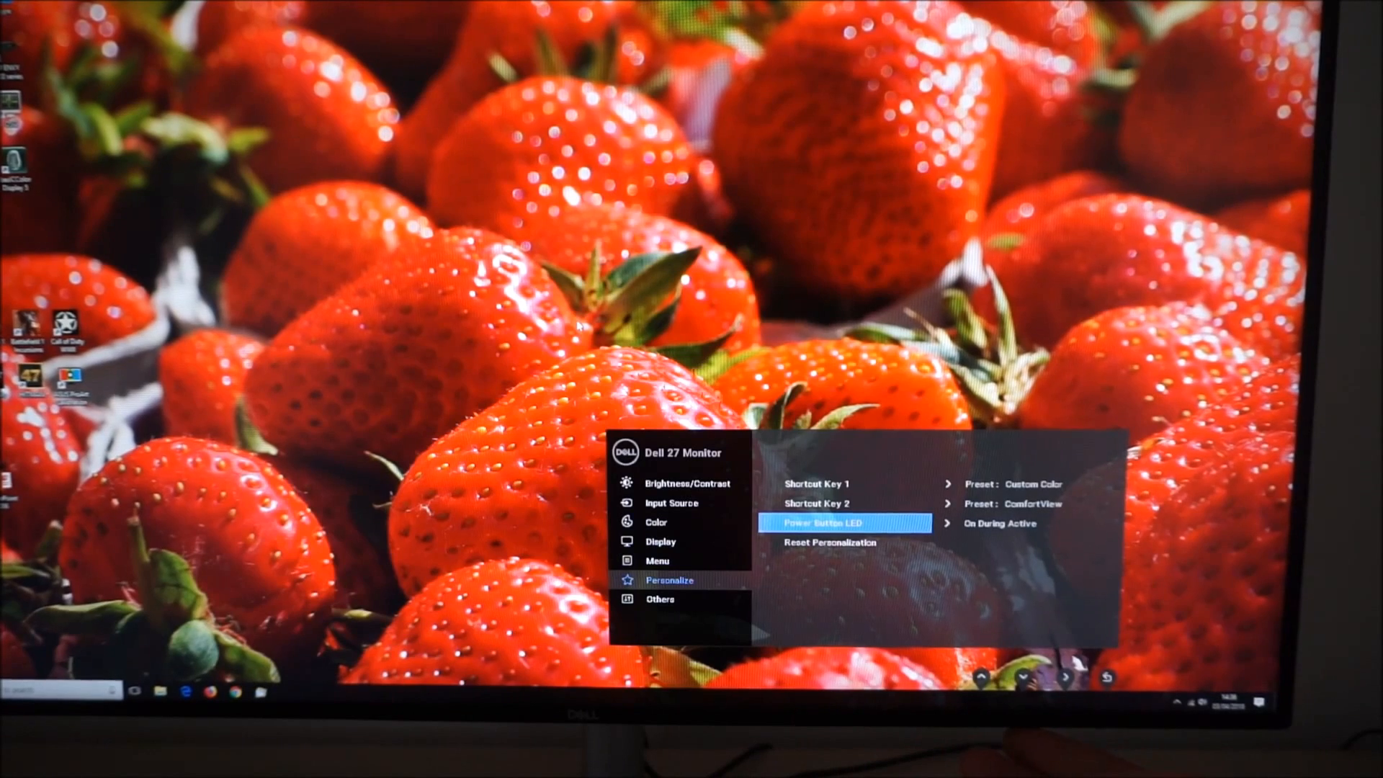
click(669, 599)
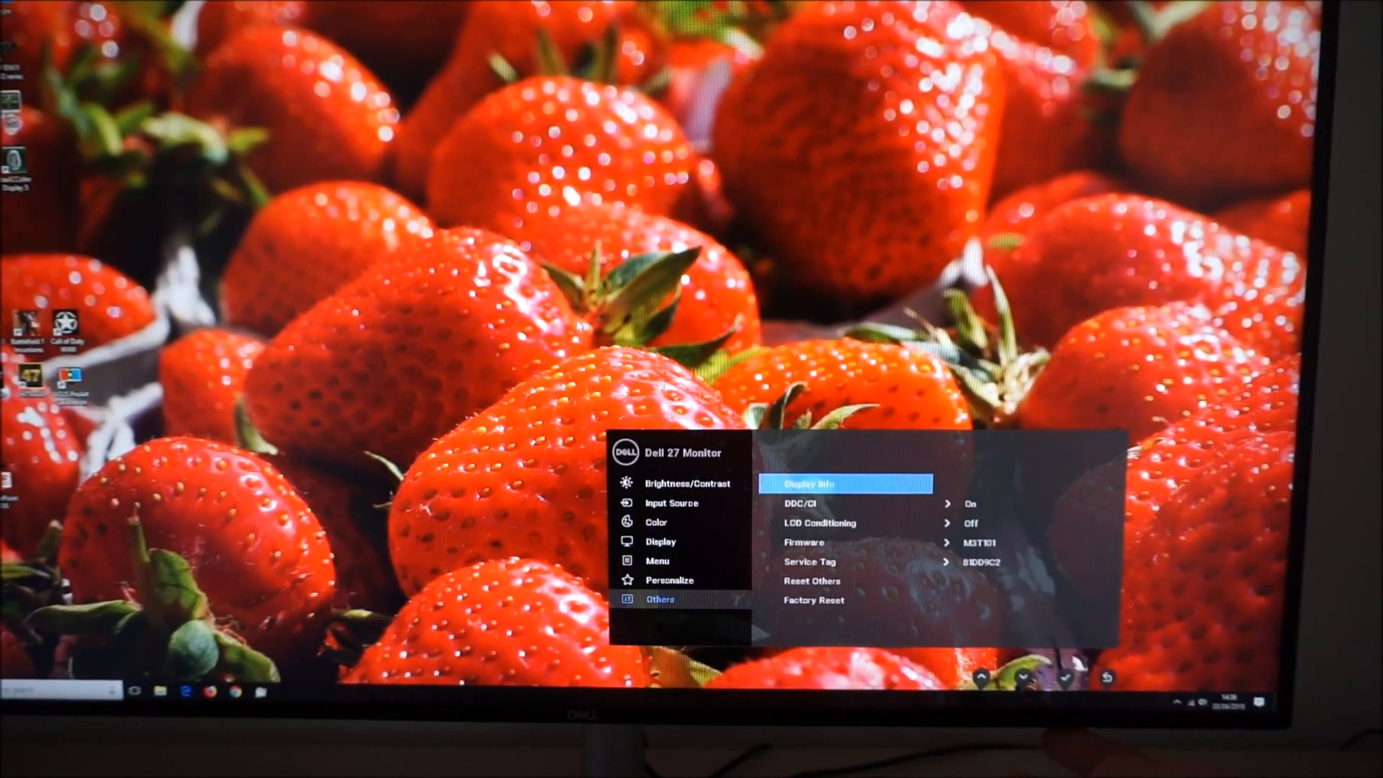
Step: Turn LCD Conditioning On to bring up its image-retention confirmation prompt
click(808, 483)
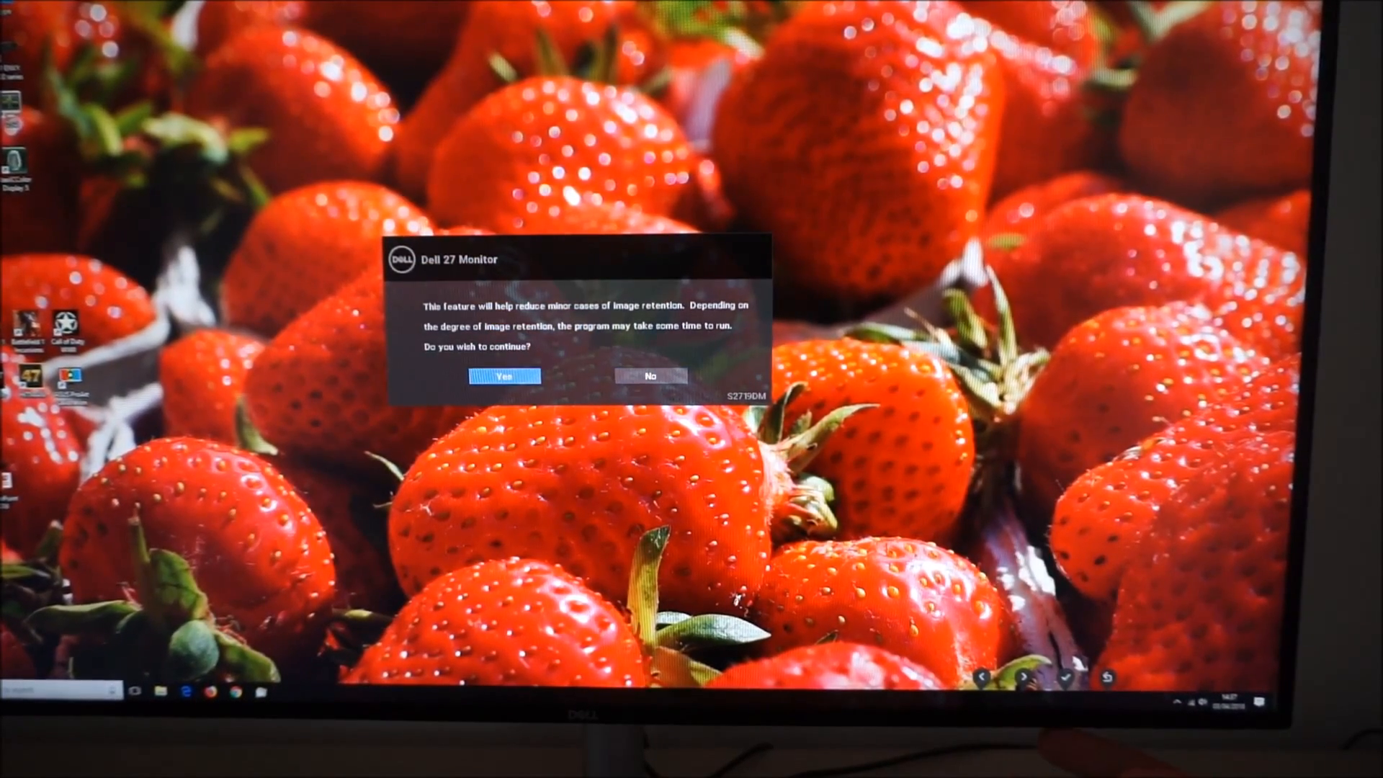
Step: Answer No so LCD Conditioning stays Off, then step down to Service Tag
click(503, 376)
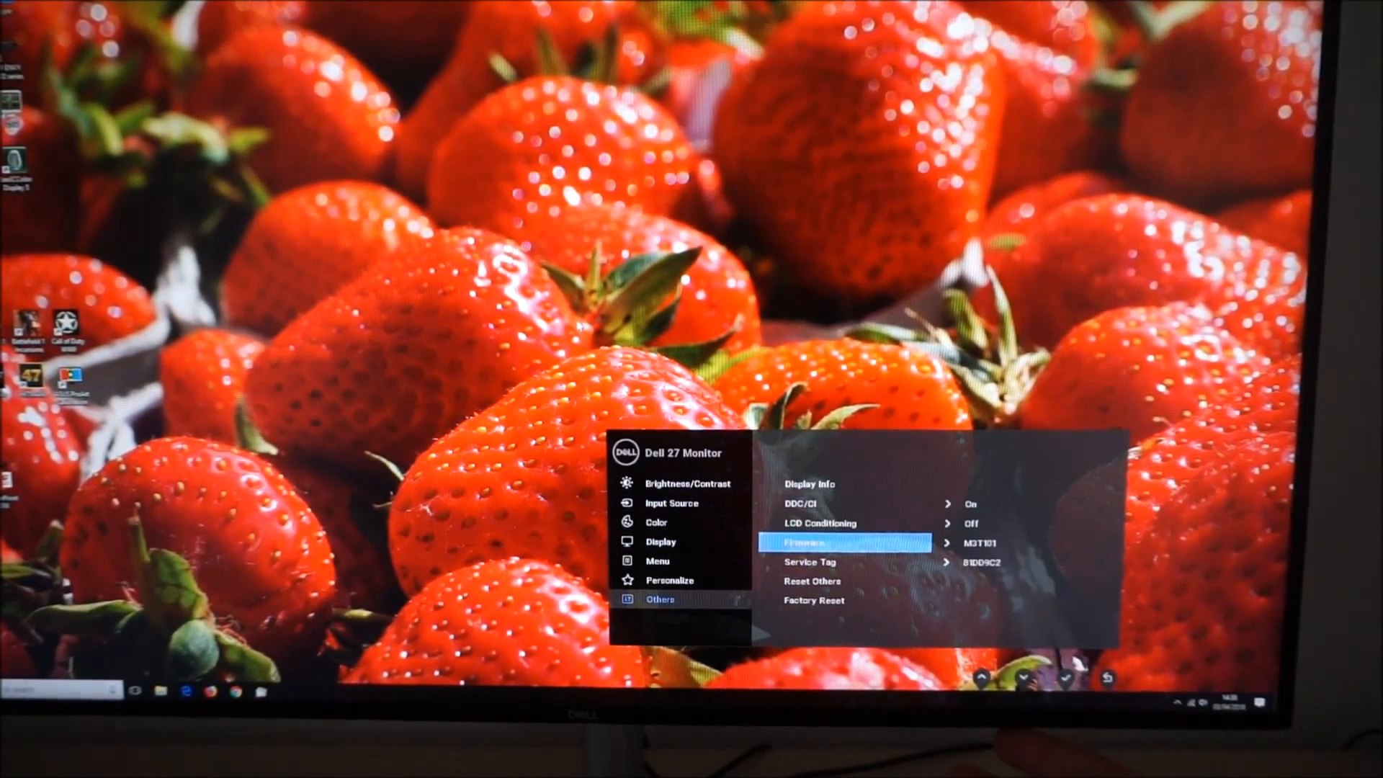
click(1023, 676)
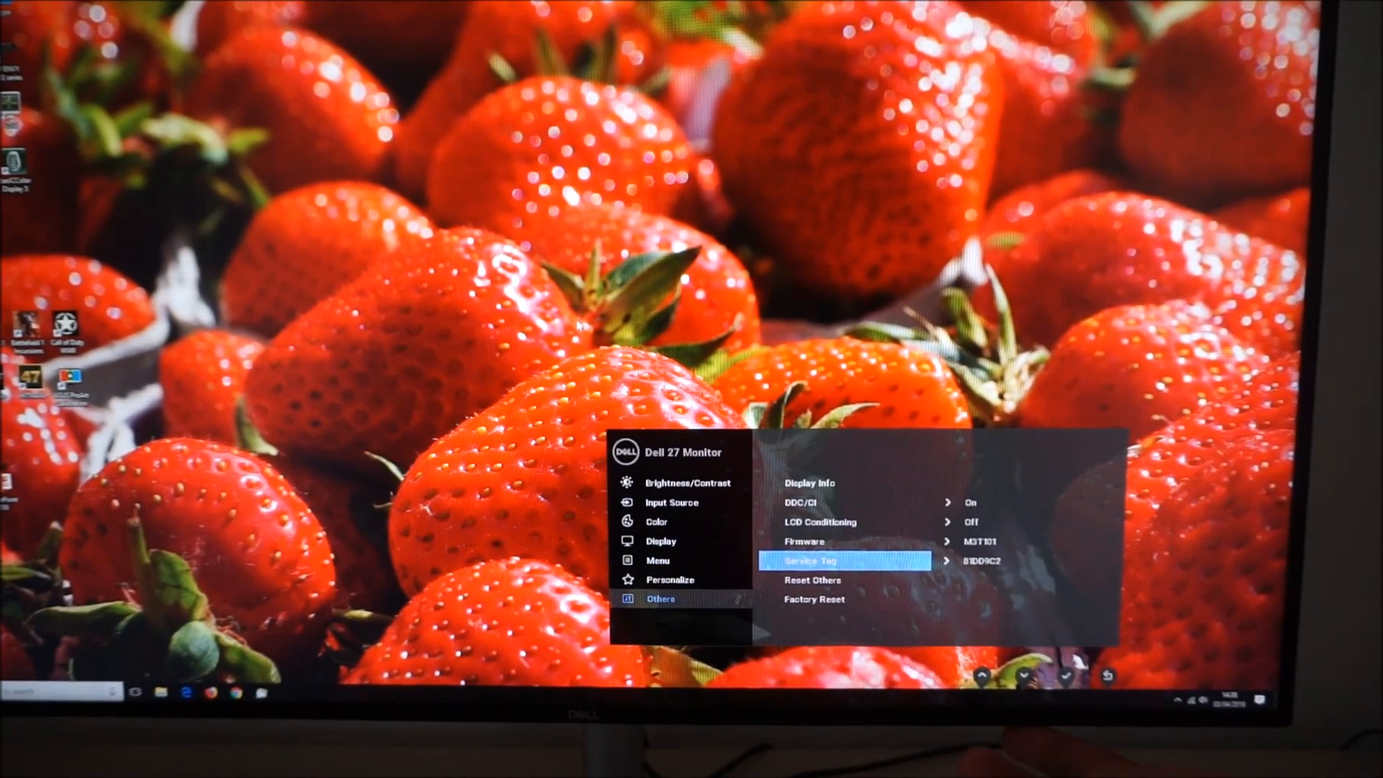